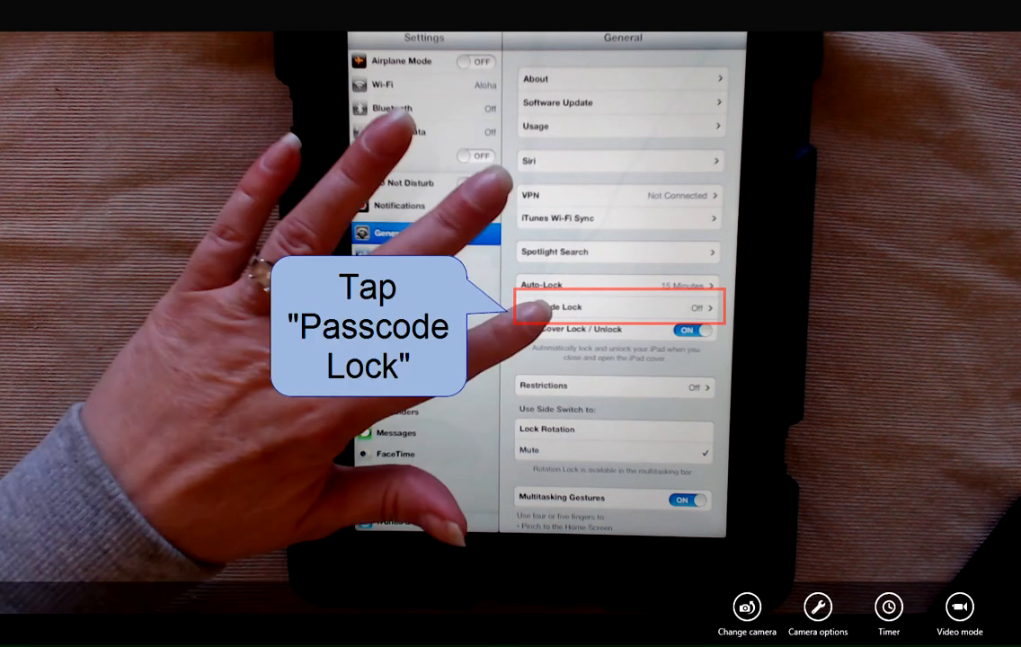
Step: Reach the Passcode Lock page under General, passcode still off
left_click(620, 308)
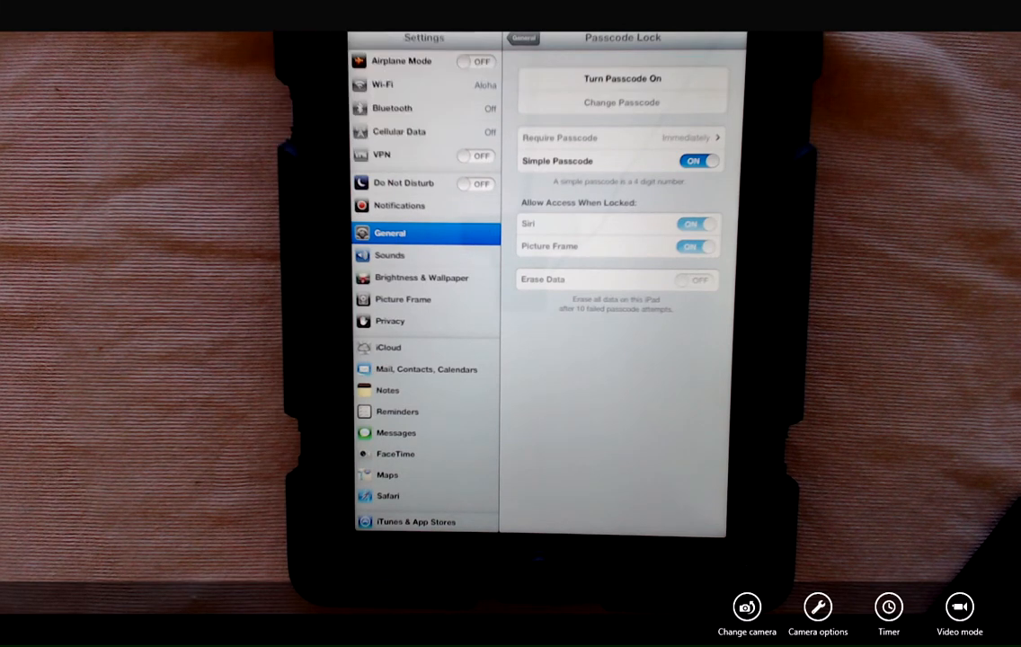
left_click(618, 79)
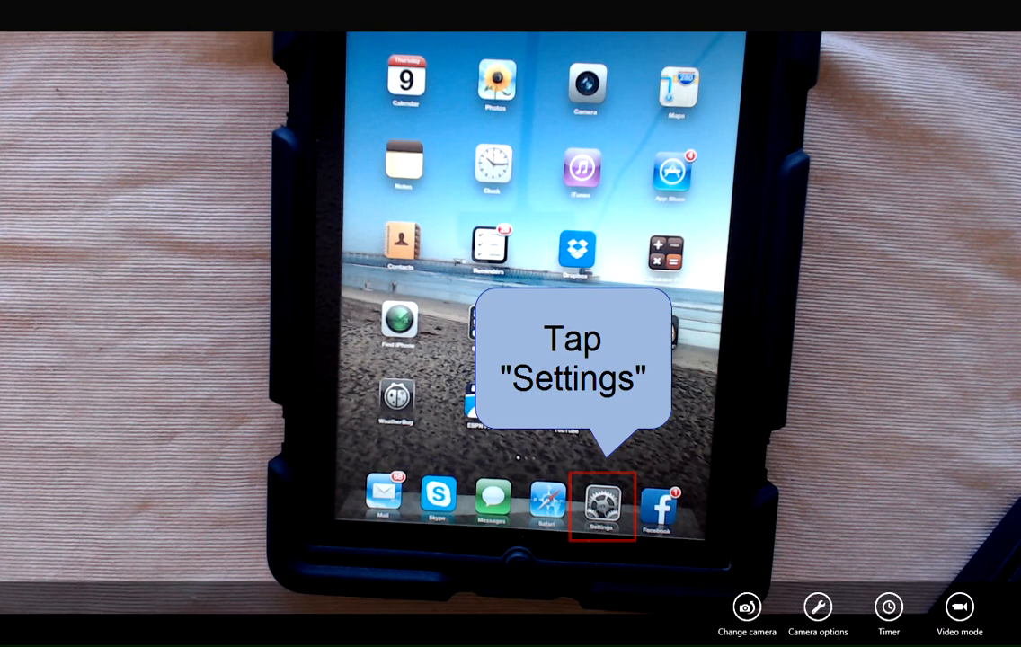
Step: Return to General's Passcode Lock page and start Change Passcode, prompting for the old passcode
left_click(609, 500)
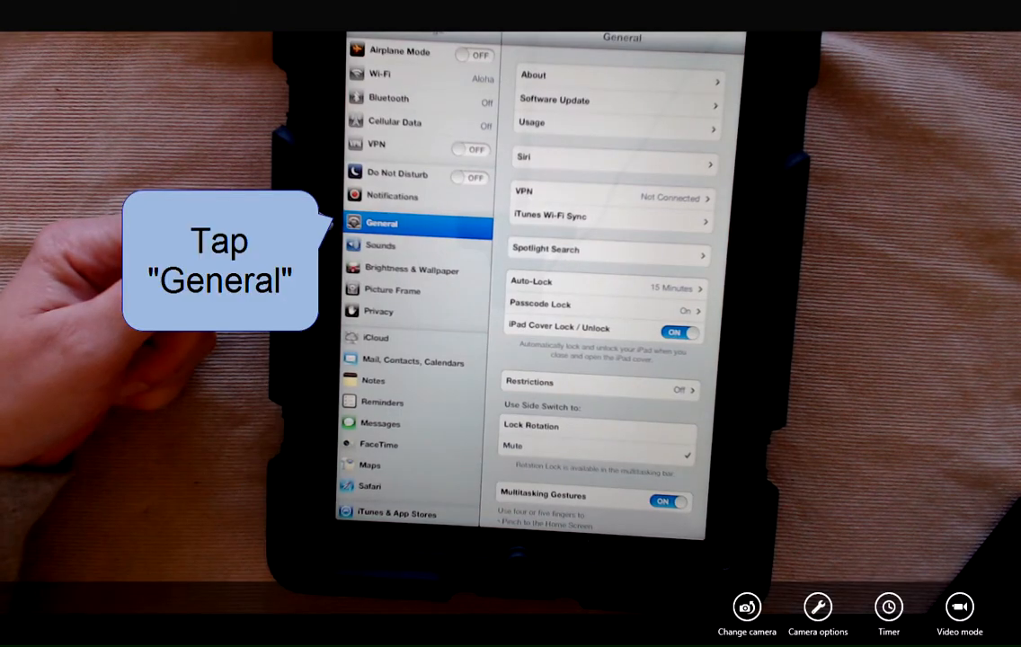
left_click(381, 222)
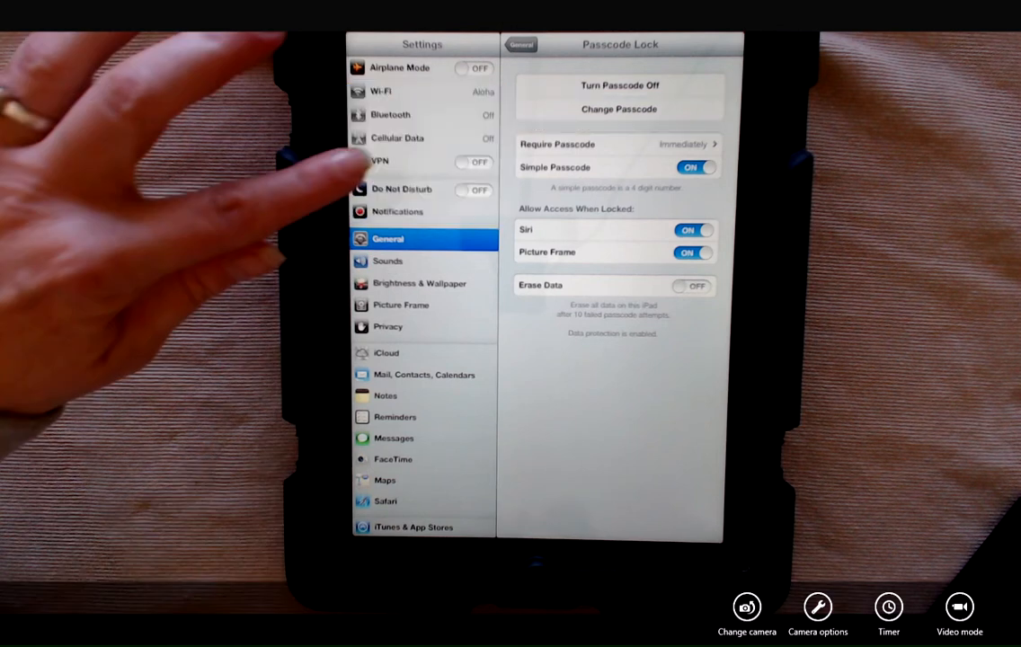
left_click(619, 109)
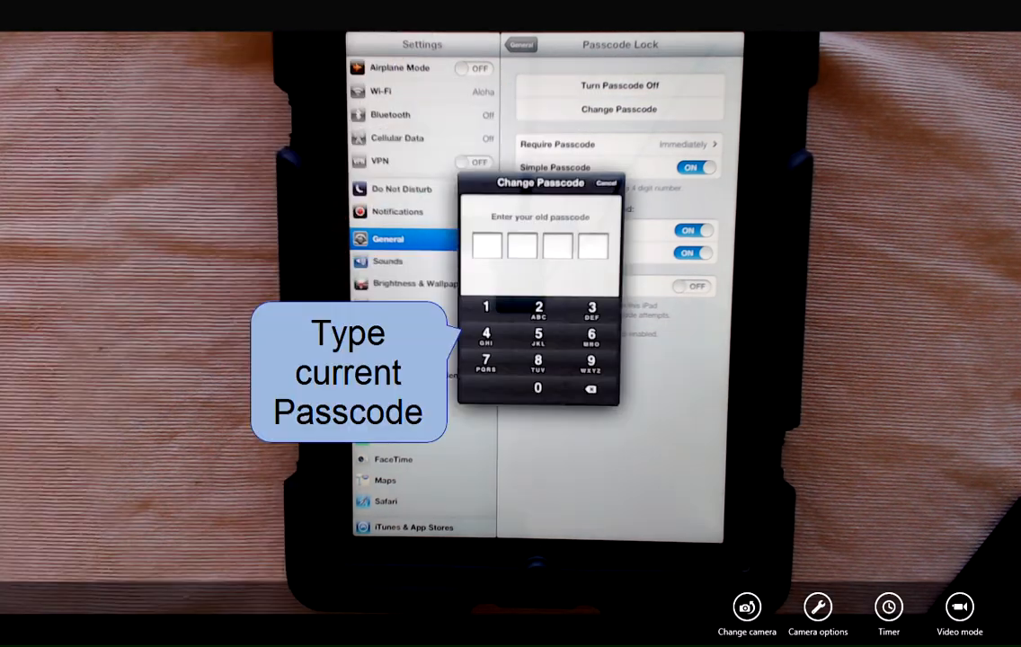